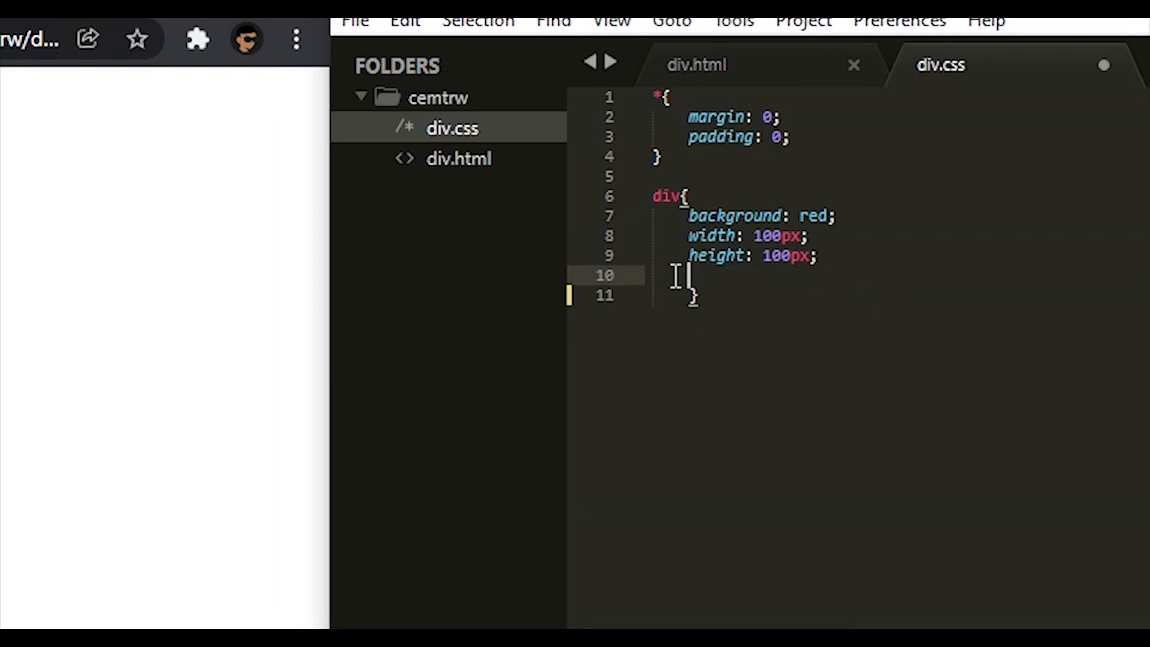
Step: Add display: flex; inside the div rule in div.css
text(display: flex;)
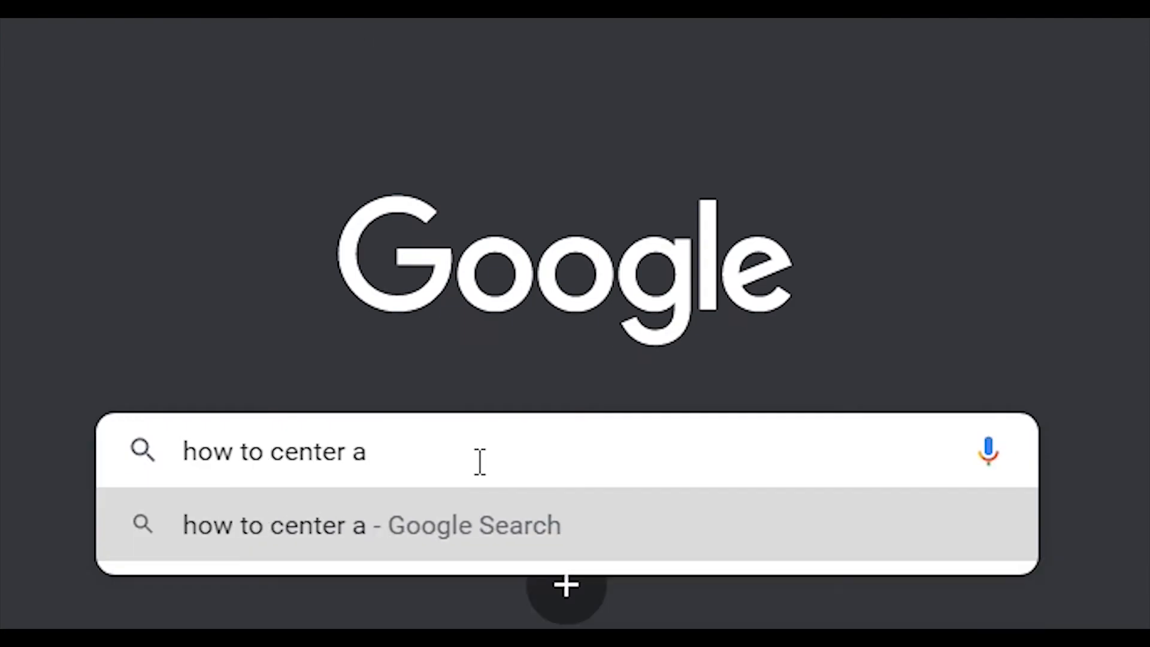
Step: Submit the Google search for 'how to center a…'
key(enter)
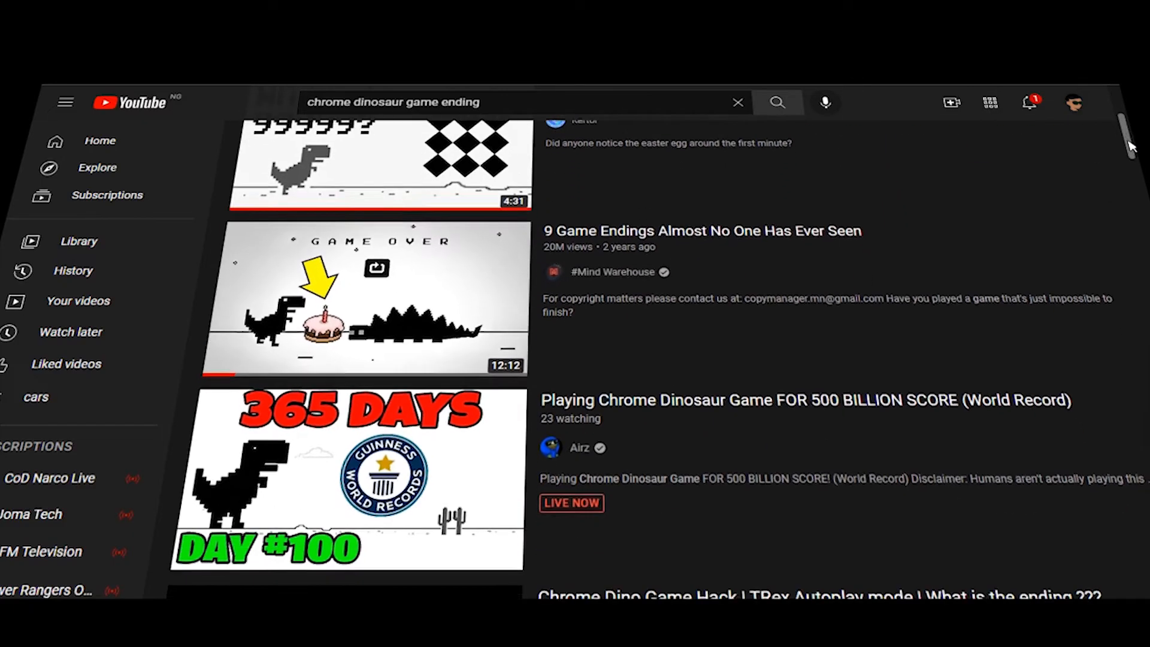
Step: Scroll through the YouTube results for 'chrome dinosaur game ending'
scroll(down, 3)
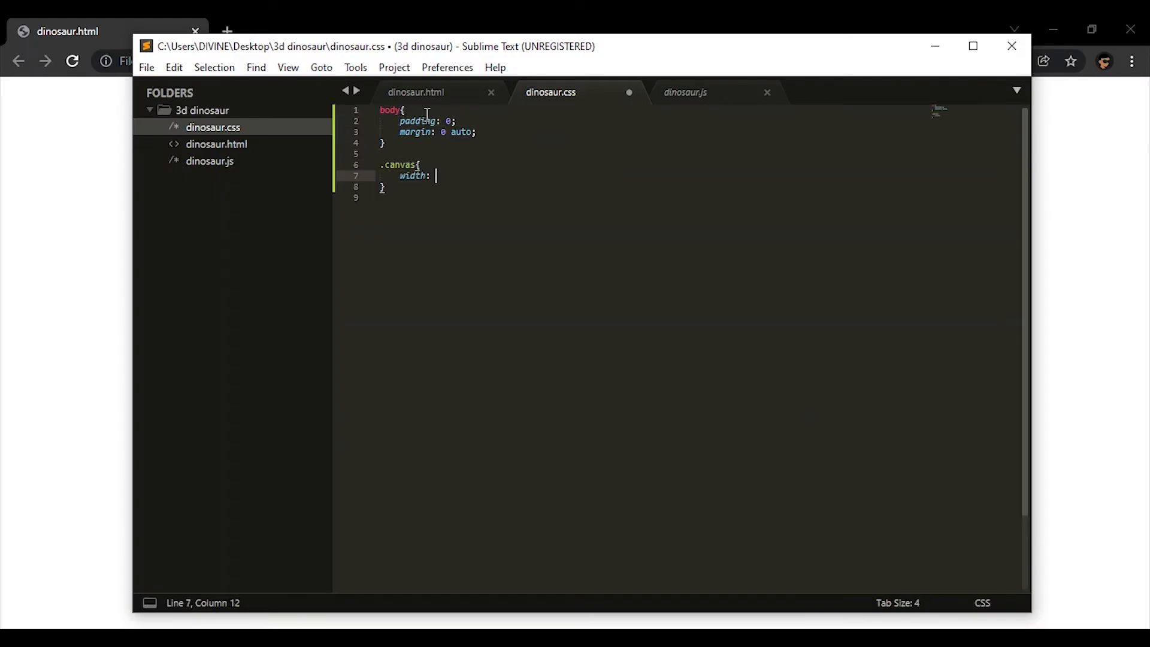
Step: Add player and ground divs in dinosaur.html, then give .ground an orange background in dinosaur.css
click(415, 93)
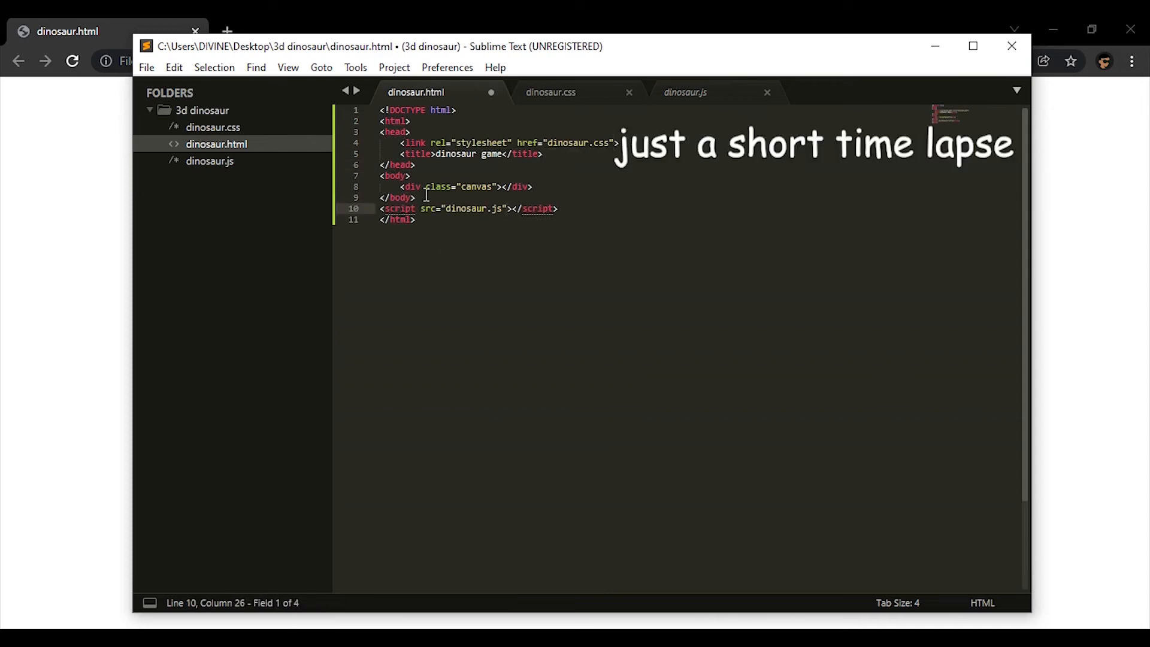
click(548, 92)
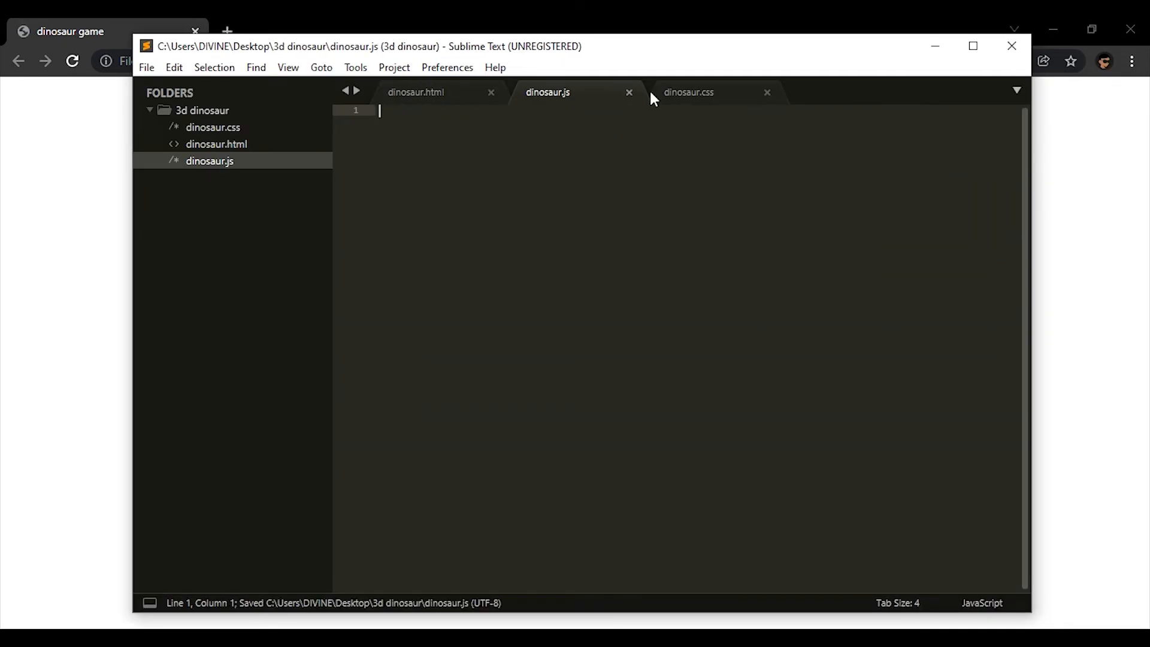
click(416, 92)
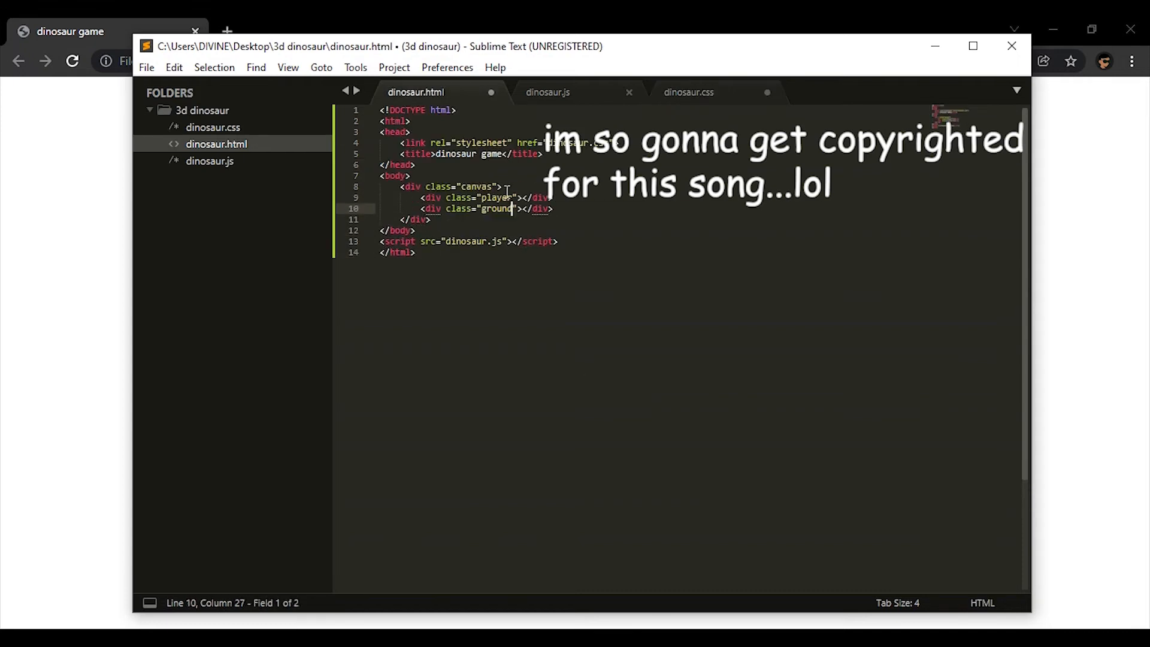
click(549, 92)
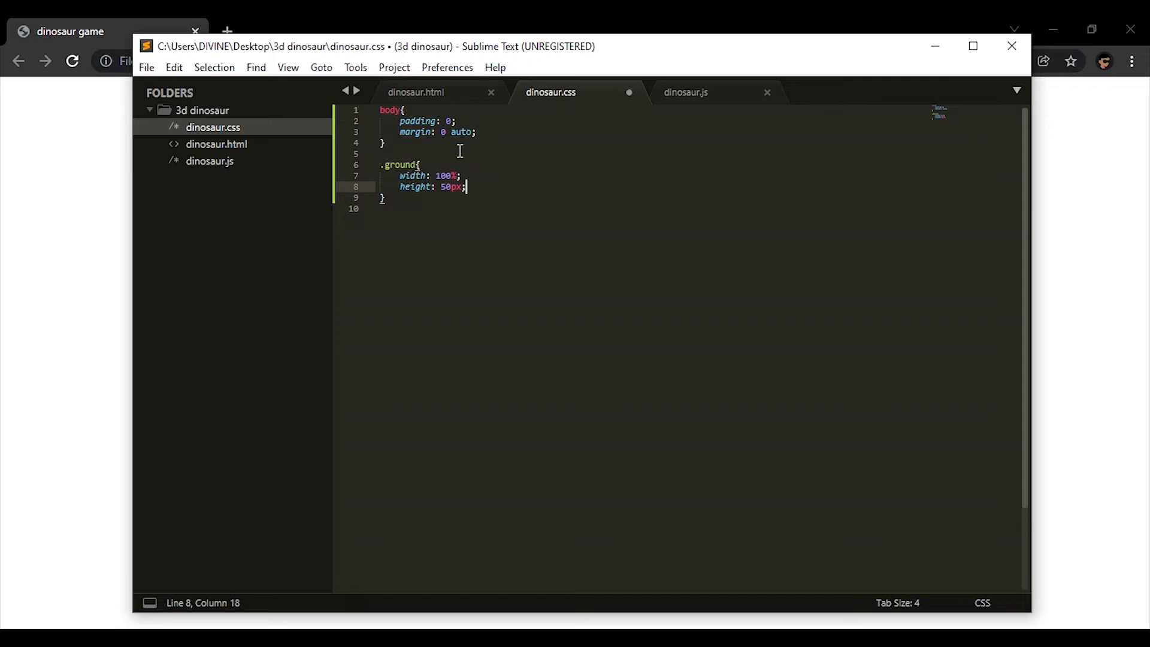
text(background: orange;)
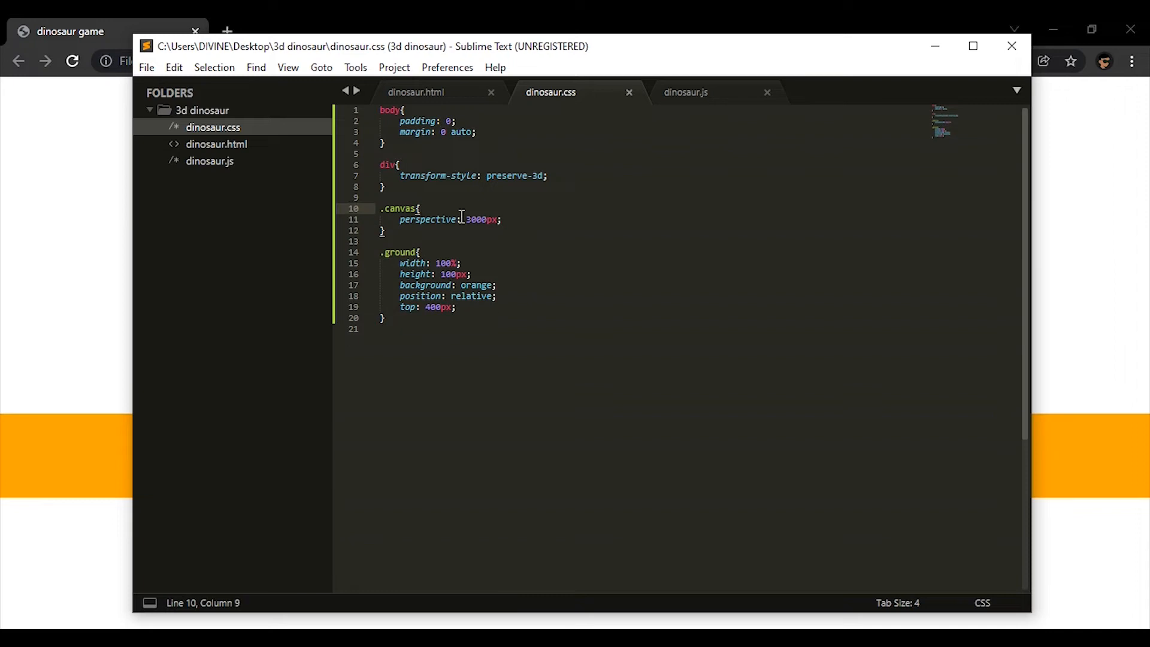
Step: Give .canvas an infinite 20s rotate animation and start the ground's height property
text(animation: rotate 20s infinite)
text(width: 50px;)
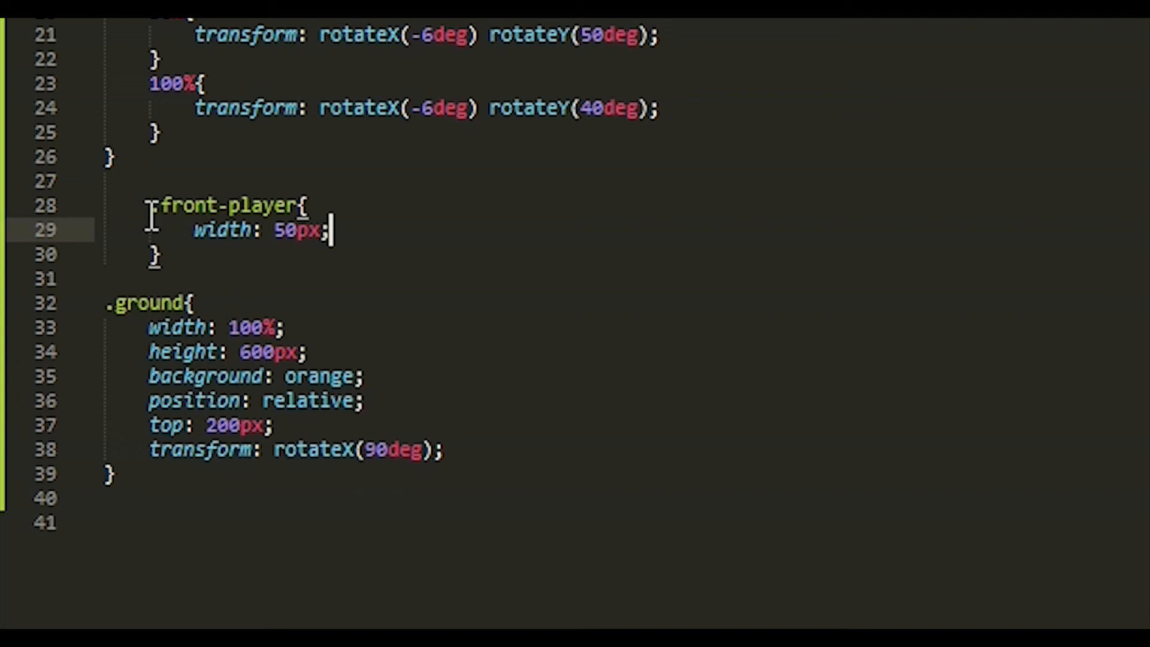
text(height:)
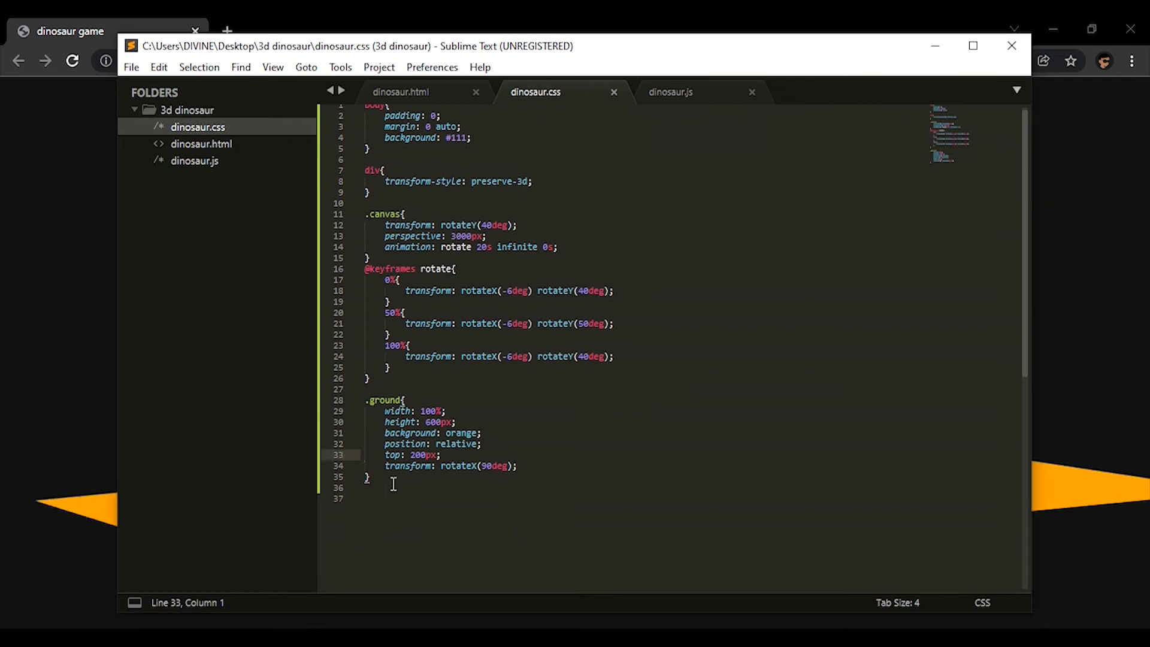
Step: Define an absolutely positioned .player rule and colour its faces with linear-gradient backgrounds
click(201, 144)
text(position:)
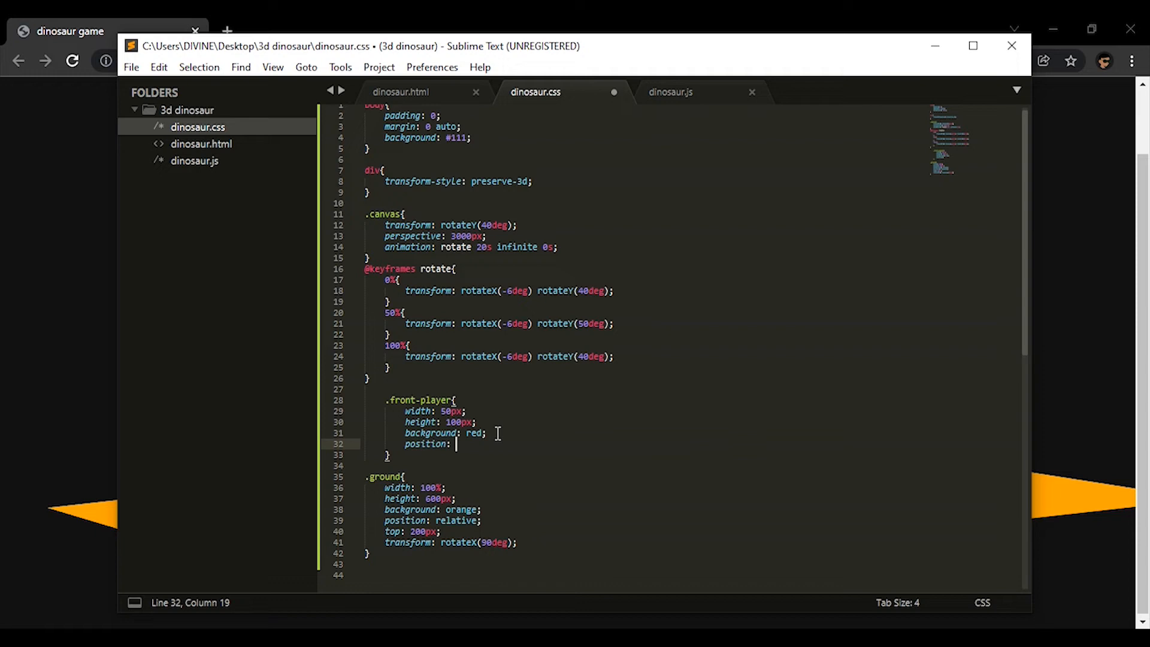
text(absolute;)
text(.player{)
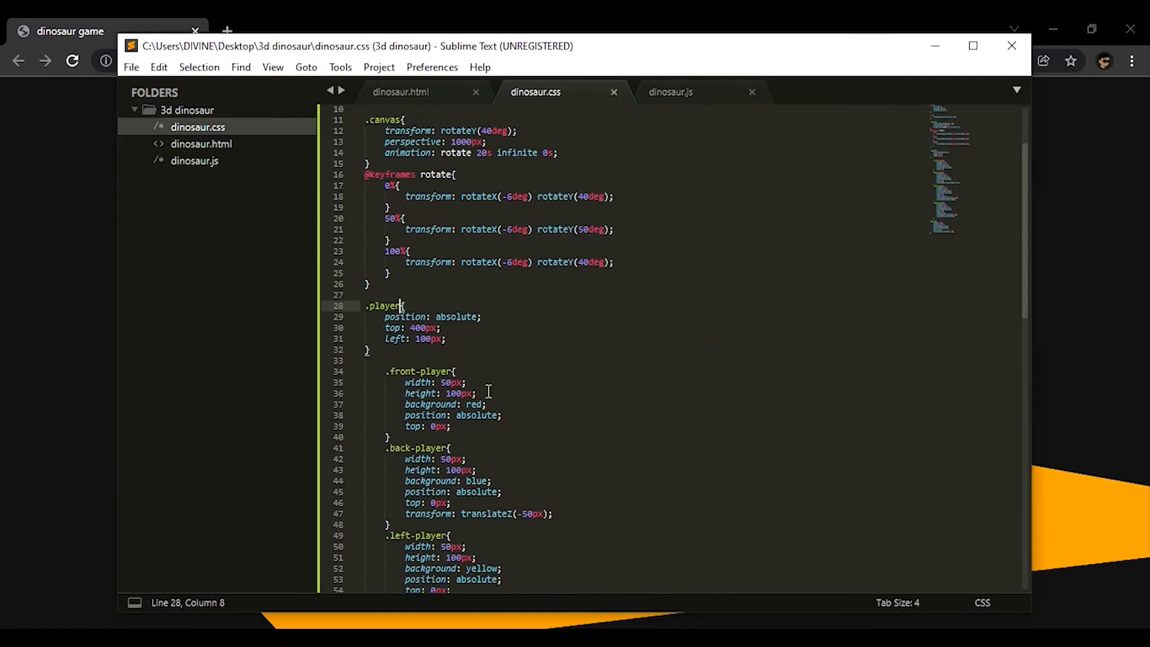
text(linear-gradient())
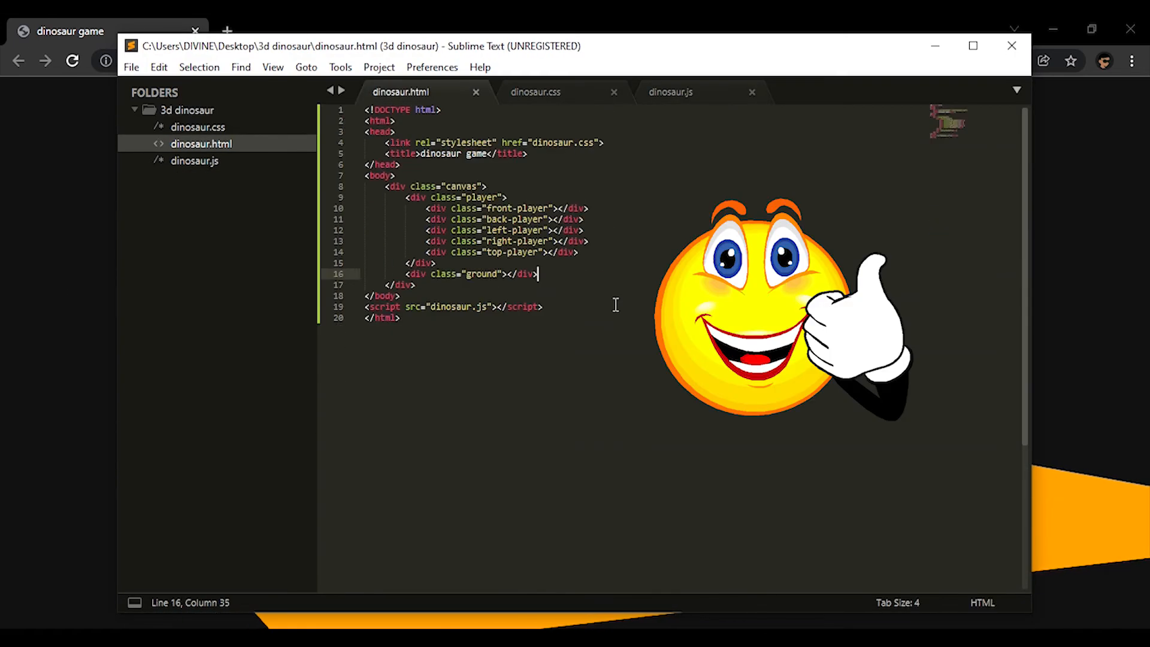
click(668, 92)
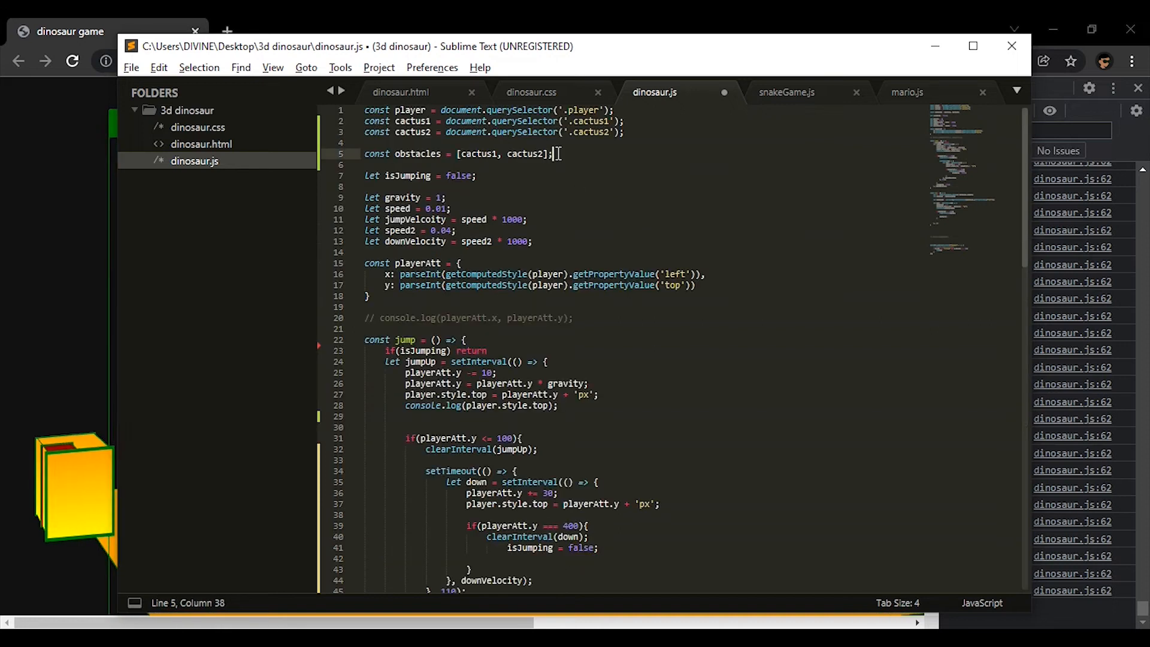
Step: Insert two <div class="ground2"></div> lines after the ground div in dinosaur.html
click(531, 92)
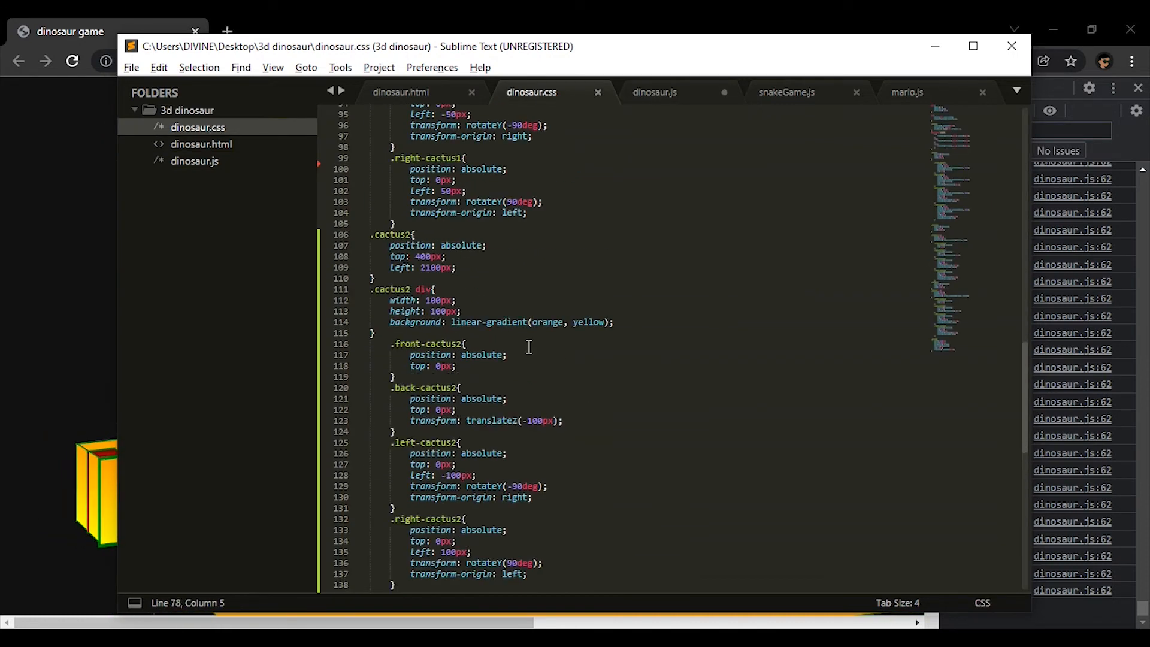
click(654, 93)
text(<div class="ground2"></div>)
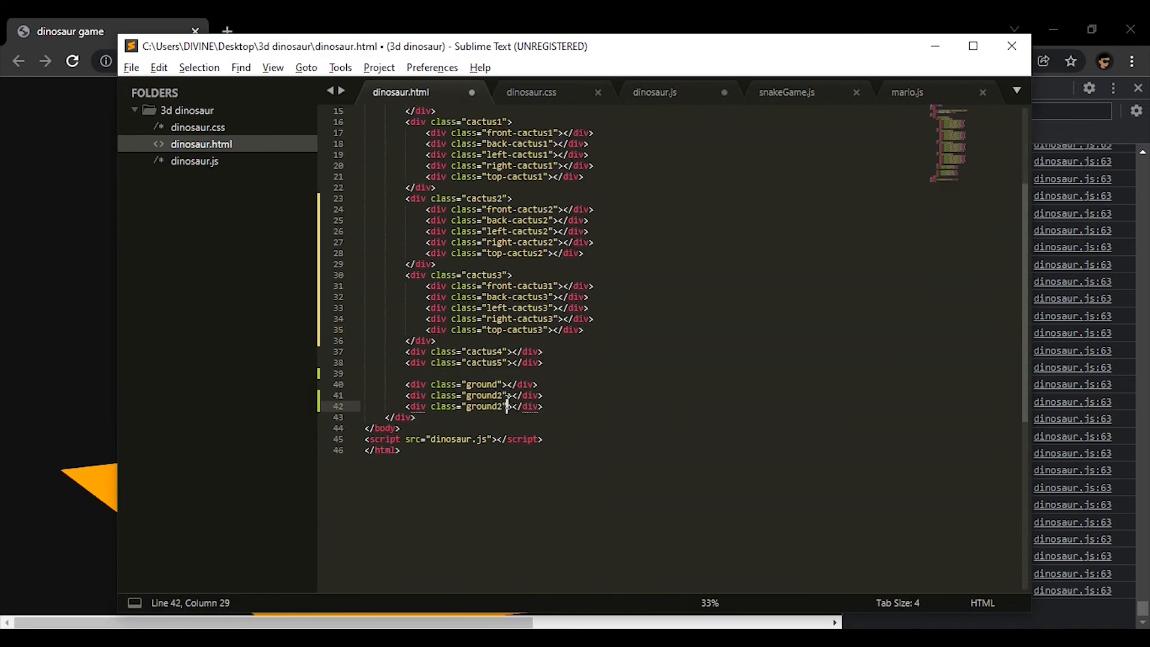
Step: Write the .ground2 rule: 2000×600px, green, absolute, translateZ(-600px)
click(531, 92)
text(top: 200p)
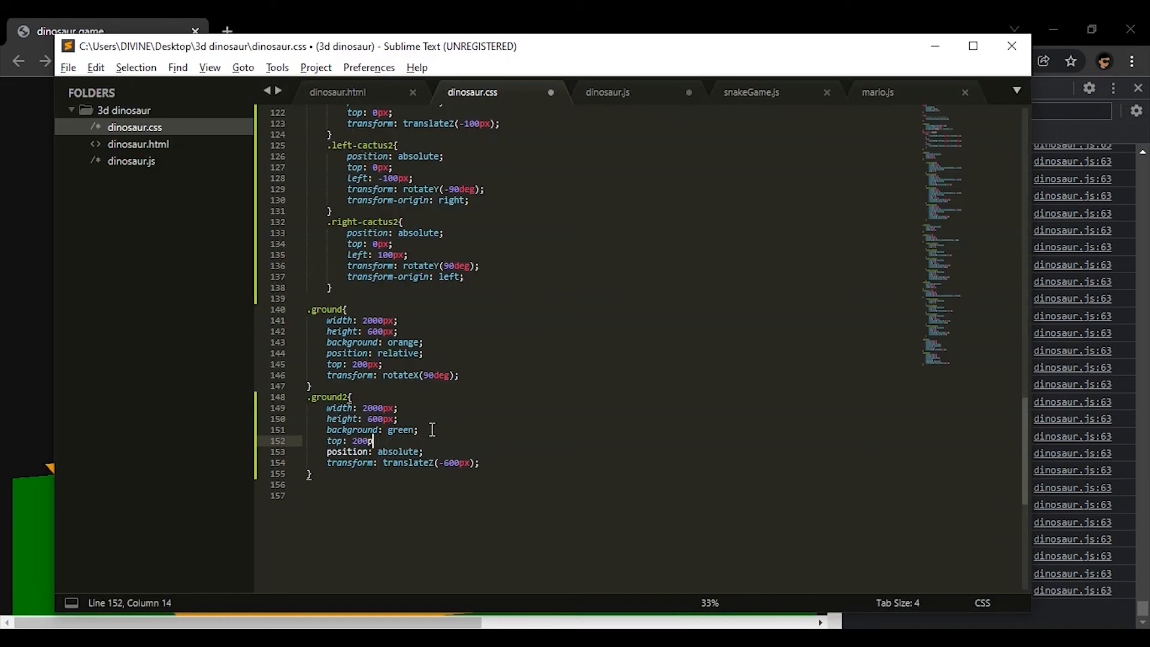
click(607, 92)
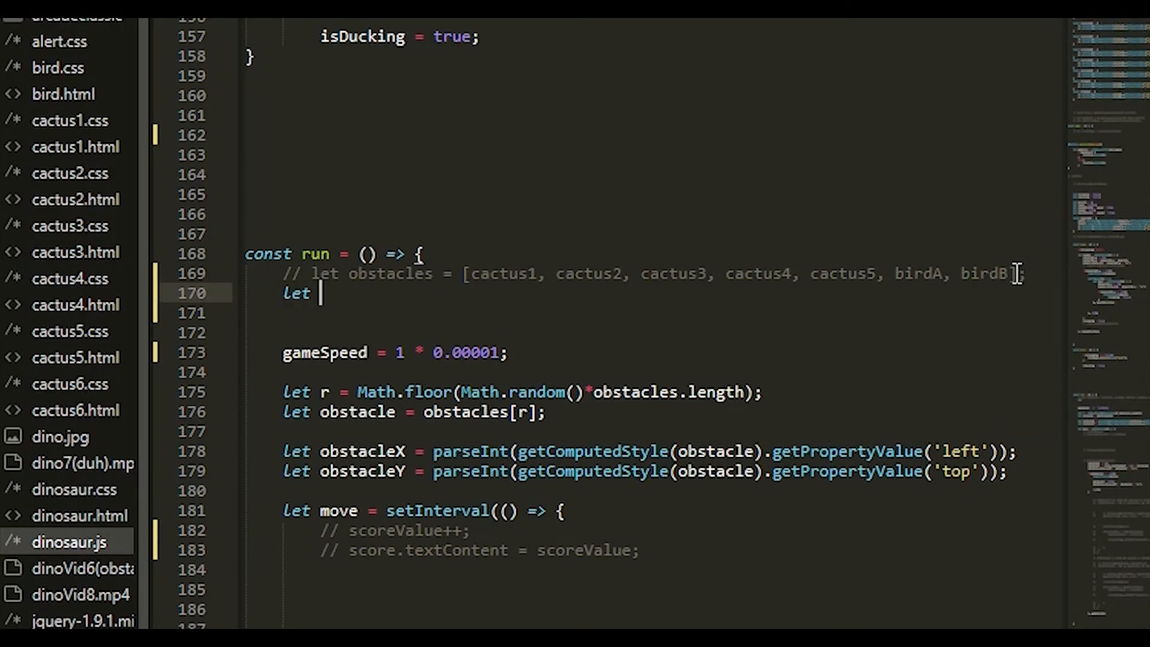
Step: Write obstacles as a ternary on score.textContent > 800 listing cactus1–cactus6, birdA and birdB
text(obstacles = score.textContent > 800 ? [cactus1, cac)
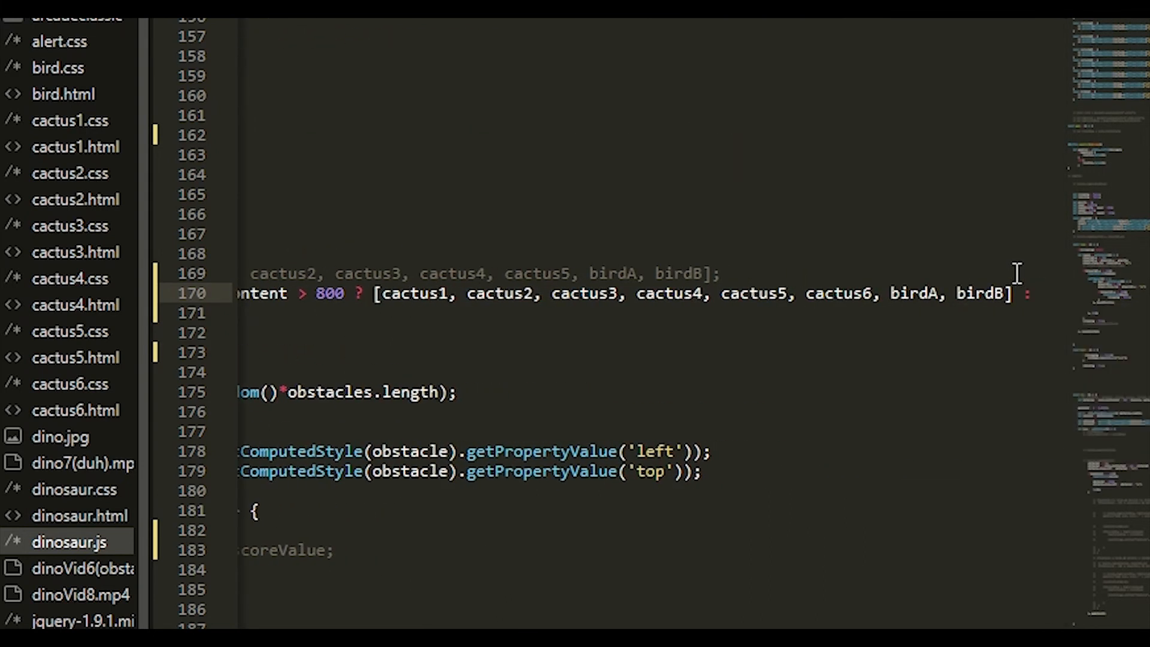
text(cac)
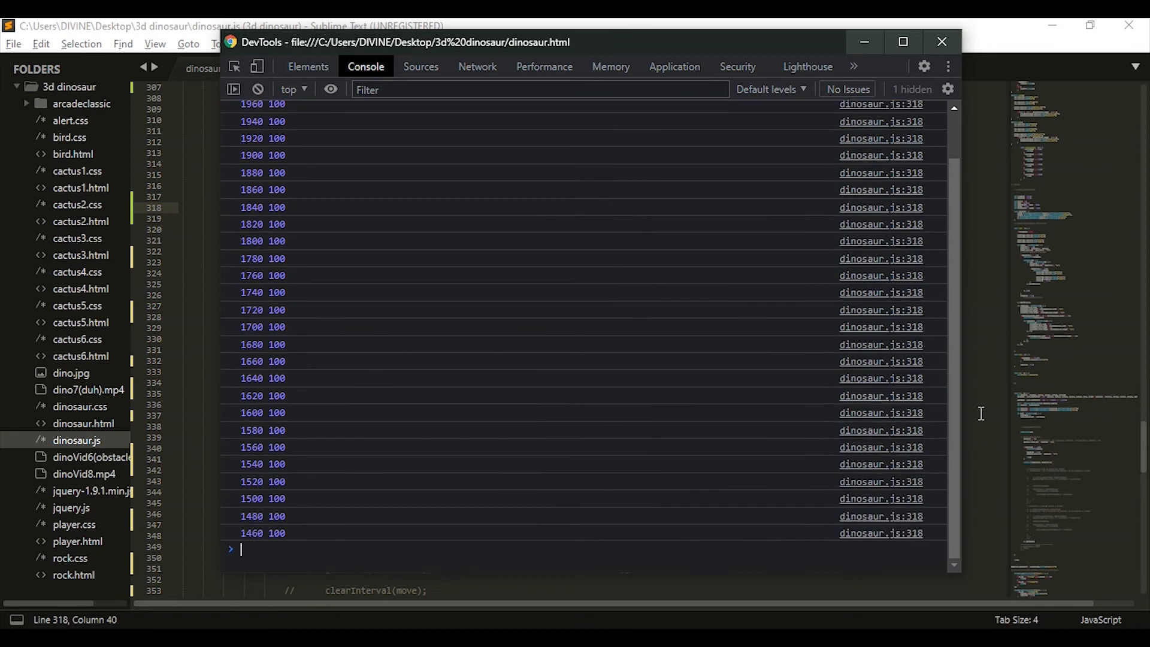
Step: Open a new Chrome tab showing the Google start page
scroll(down, 3)
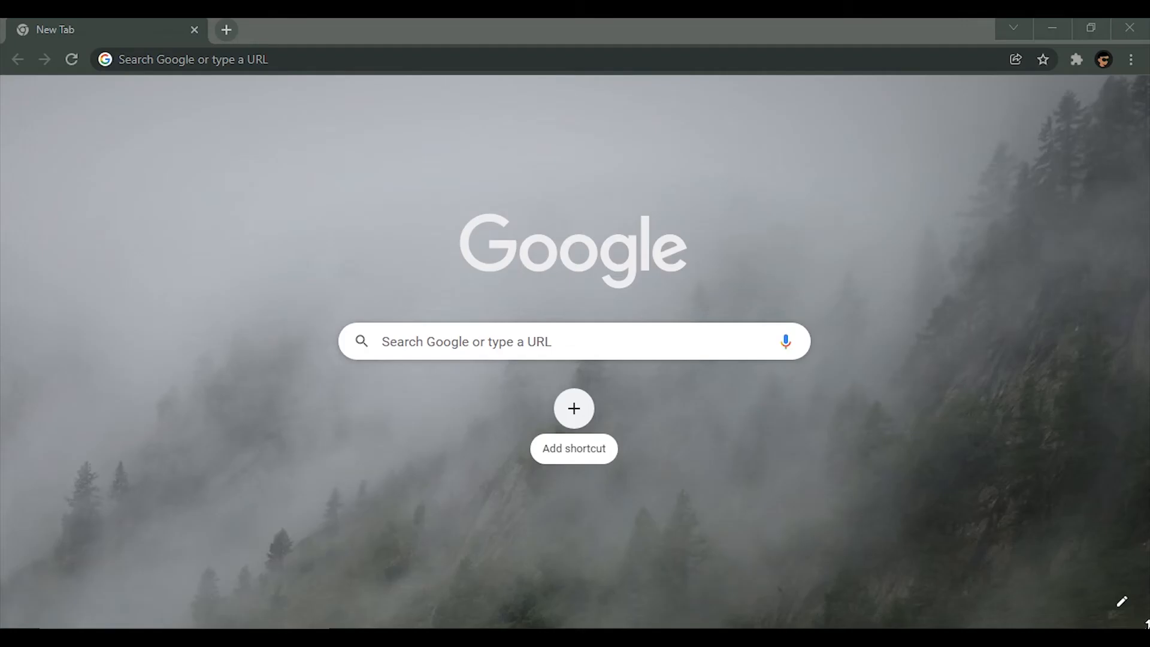
Step: Search Chrome for 'chrome dino game sprites' and browse the image results
text(chrome dino game sprites)
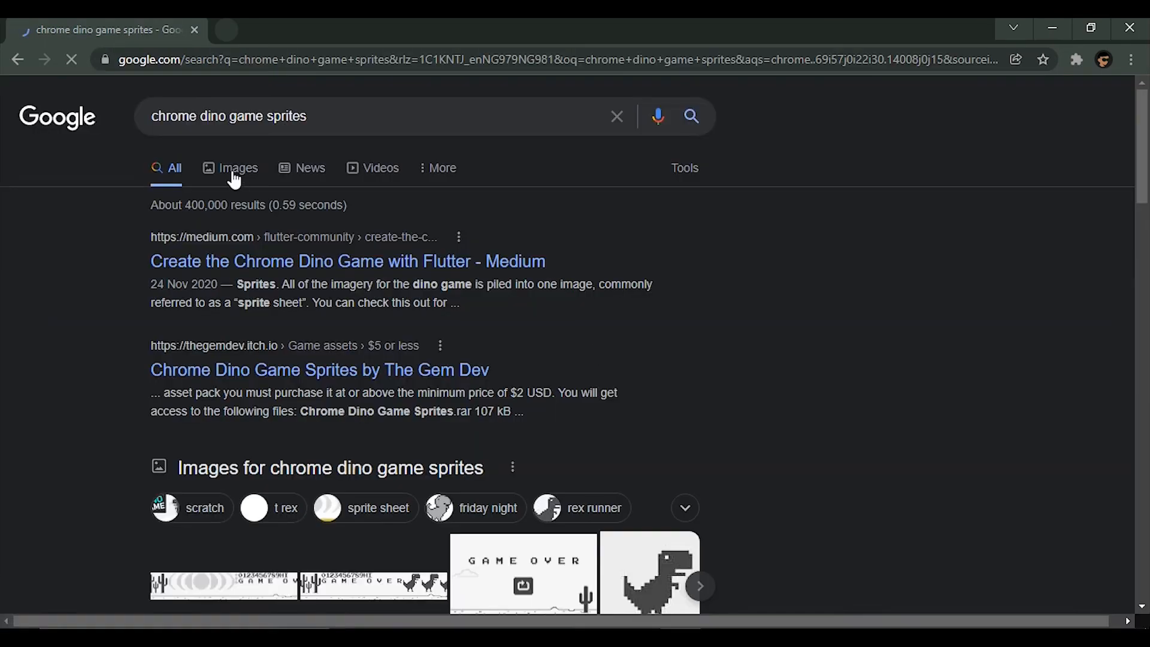
click(237, 167)
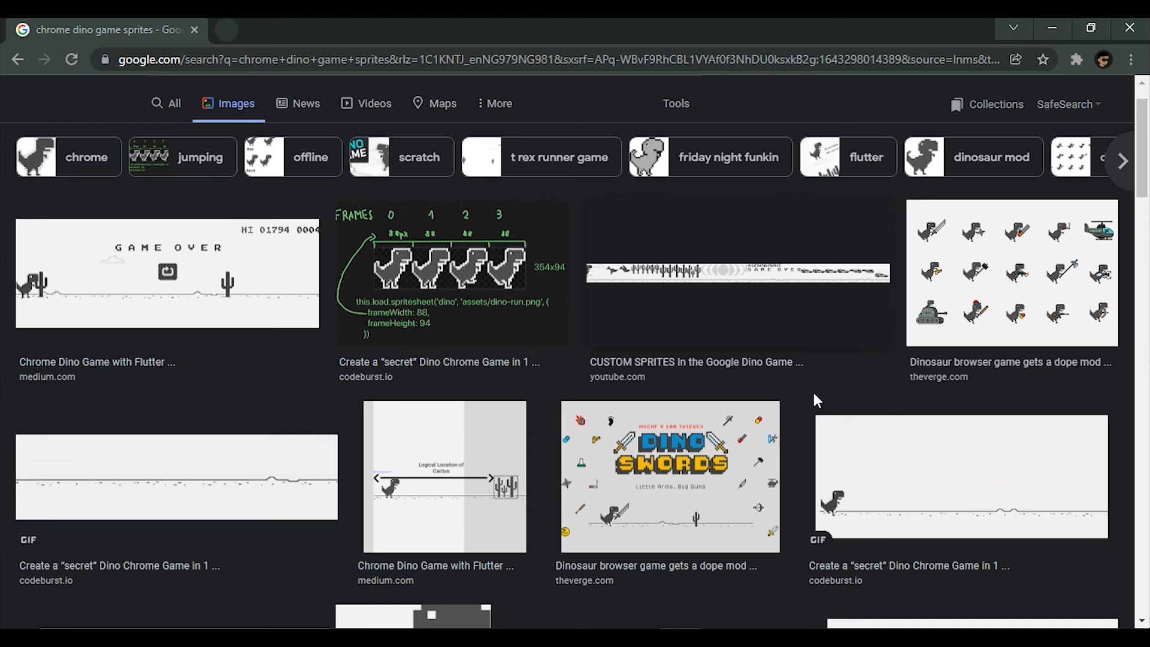
click(736, 273)
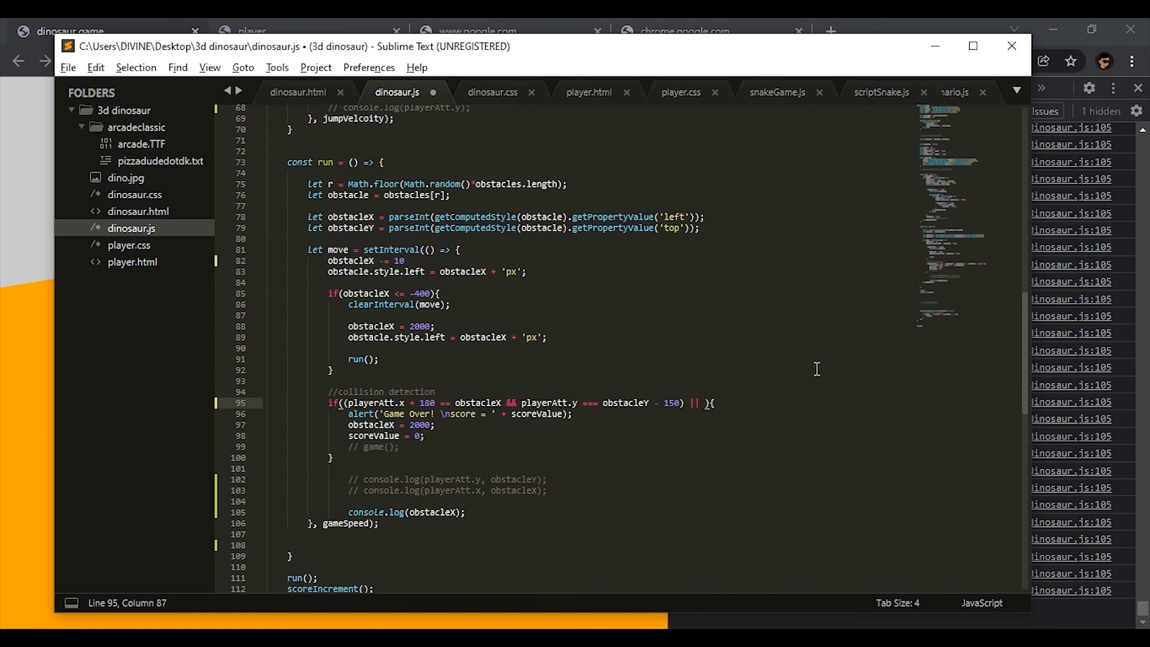
Step: Add 'obstacleX <= 230 &&' to the collision condition after the ||
text(obstacleX <= 230 &&)
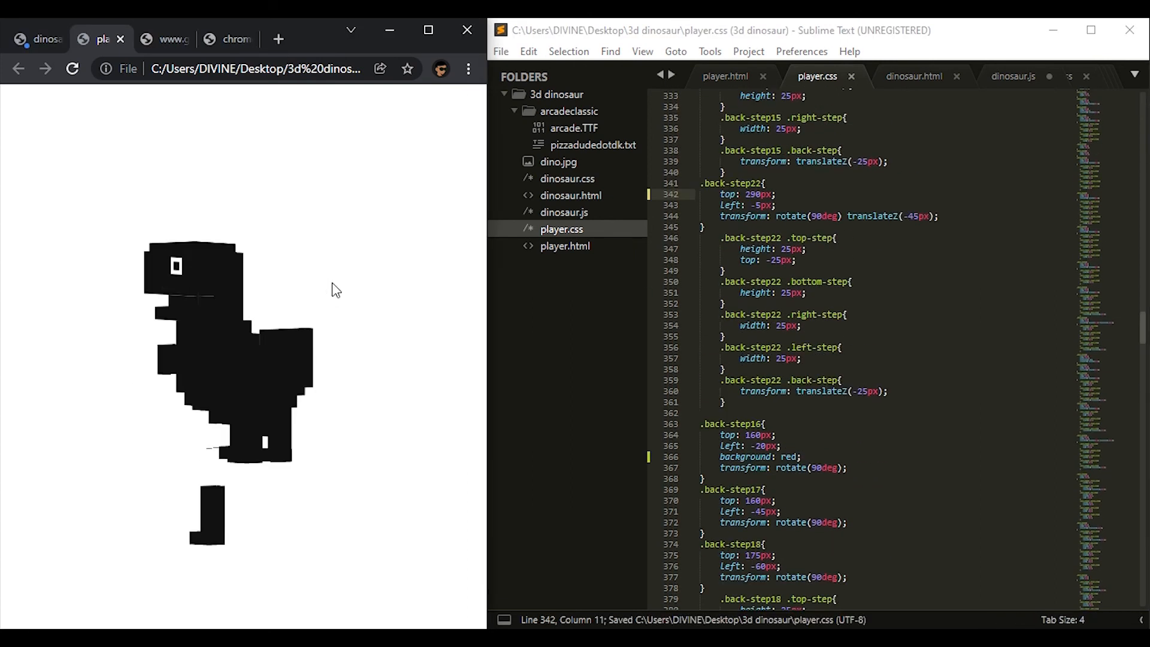
Step: Add 'transform: rotate(0deg);' lines inside the legA keyframe blocks in player.css
click(726, 75)
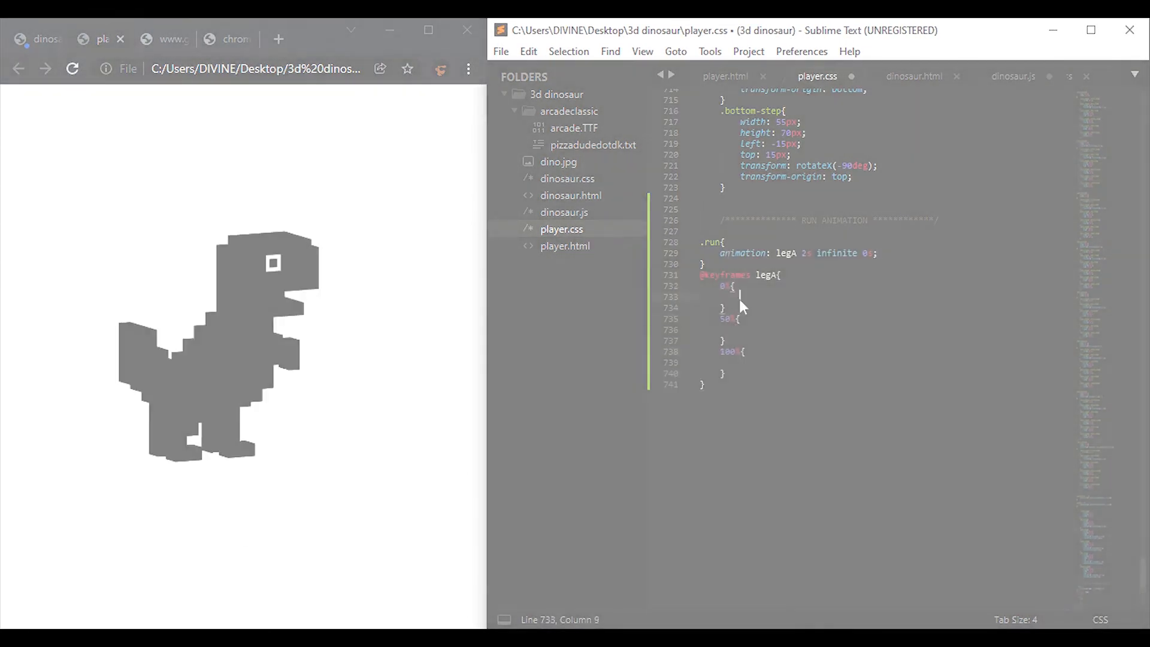
text(transform: rotate(0deg);)
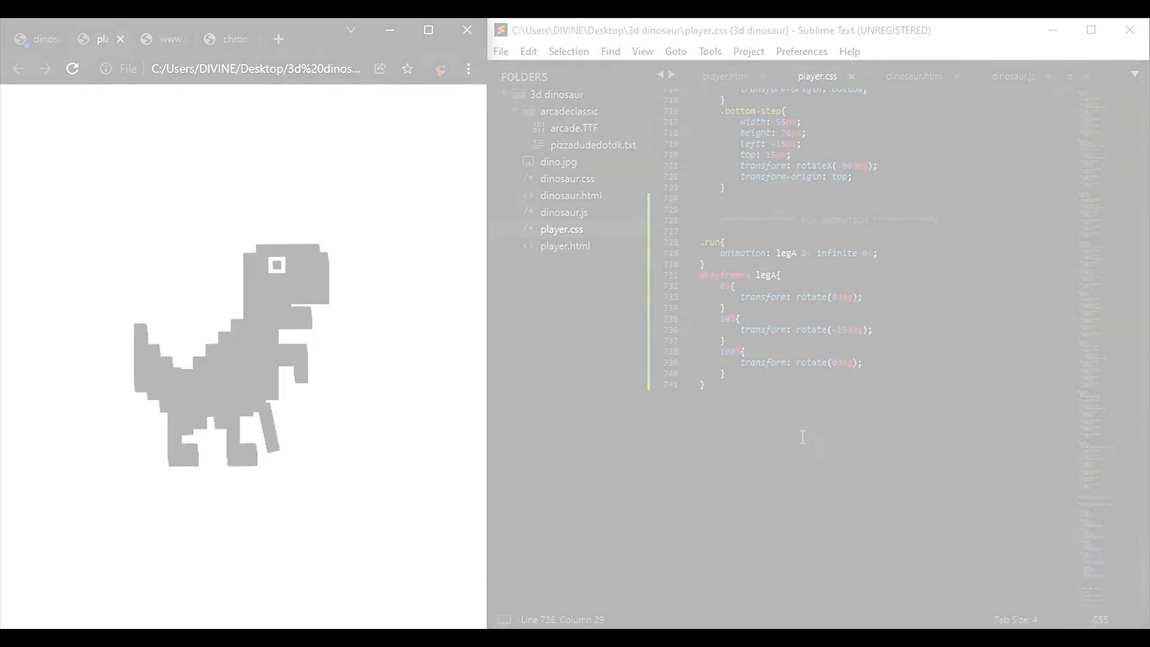